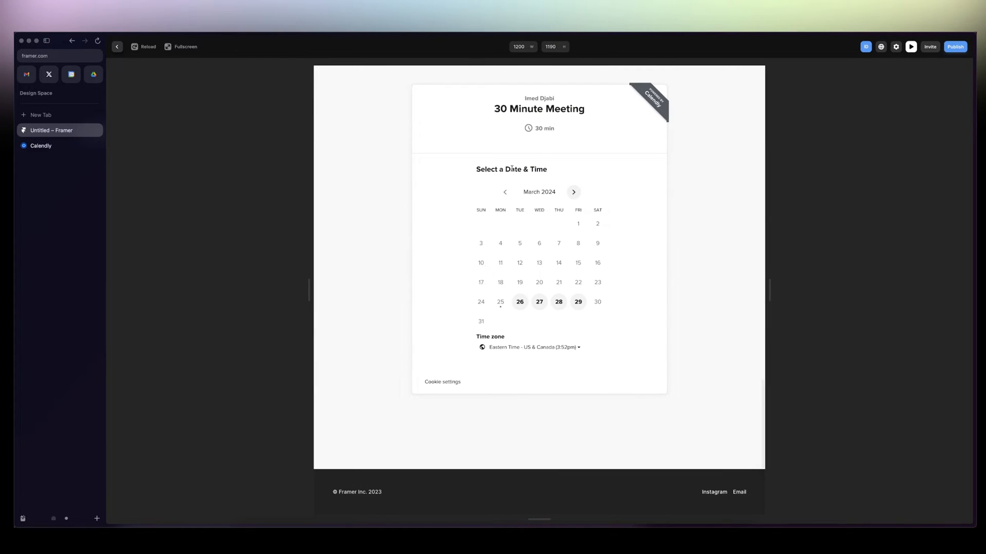
# - Exit the page preview back to the Framer canvas with desktop, tablet and phone layouts
pyautogui.click(520, 301)
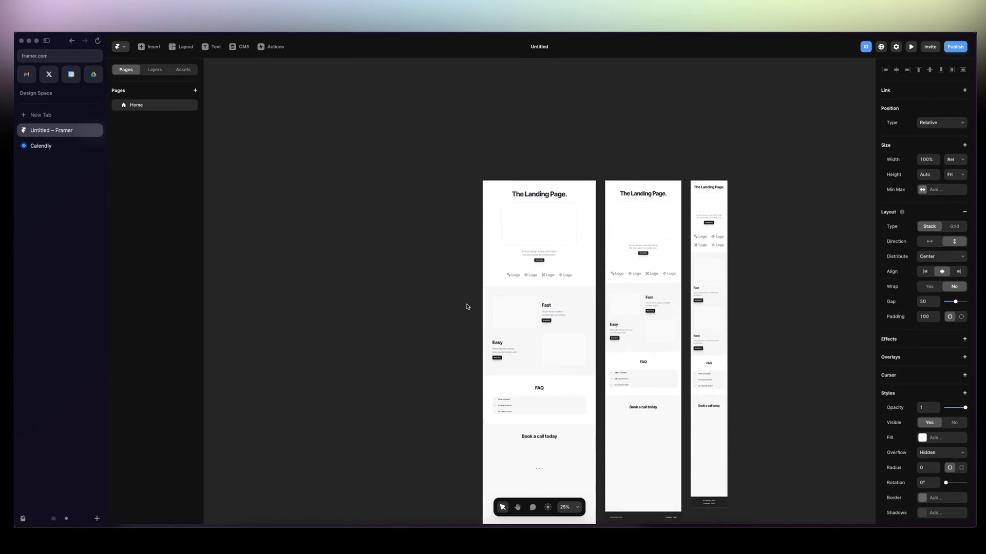
# - Insert an Embed element below the 'Book a call today' heading via the Insert search 'emb'
pyautogui.click(539, 383)
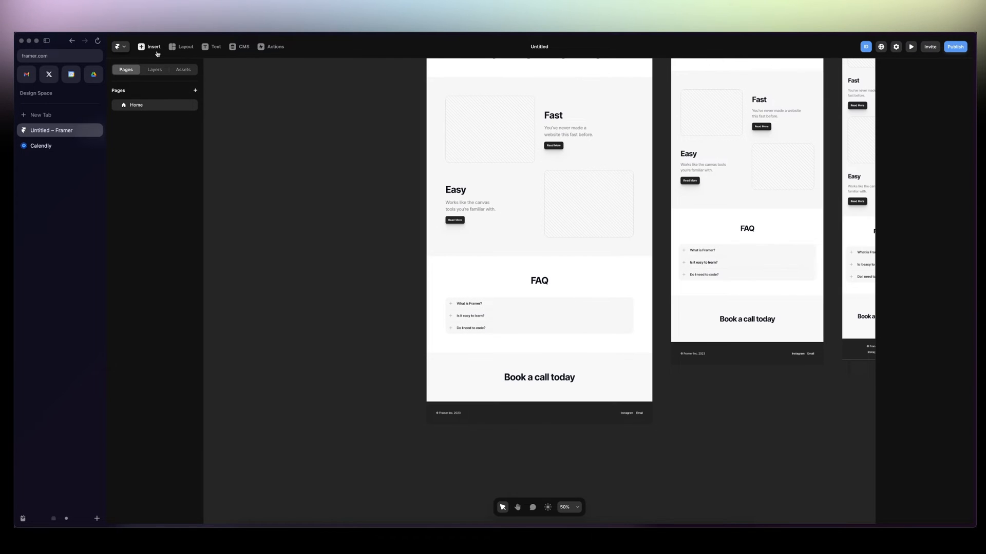
pyautogui.click(150, 46)
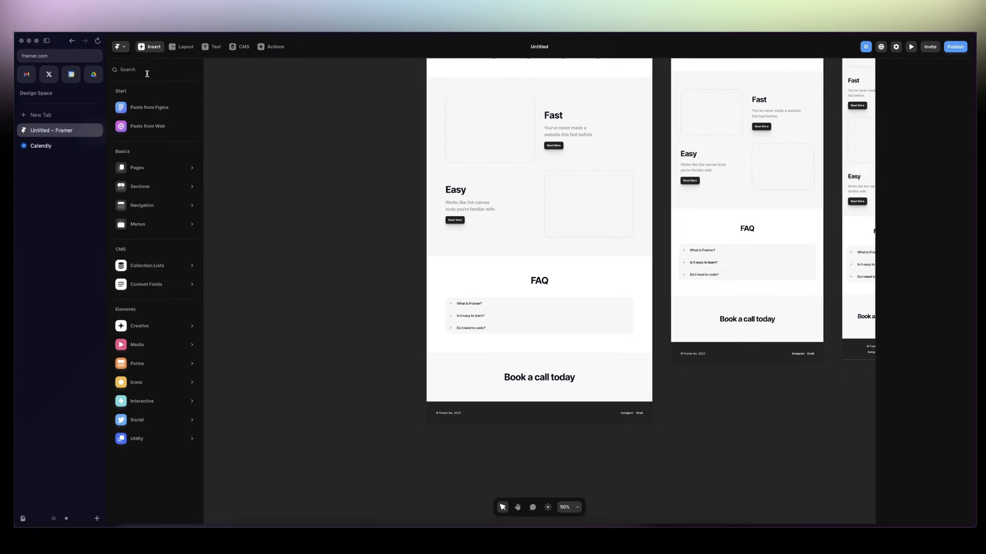
pyautogui.write('emb')
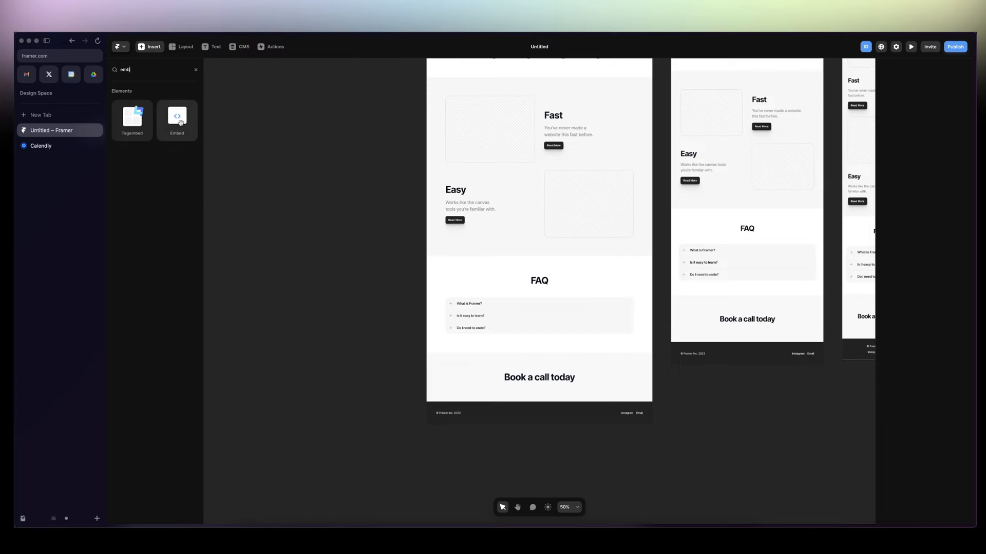
pyautogui.click(177, 119)
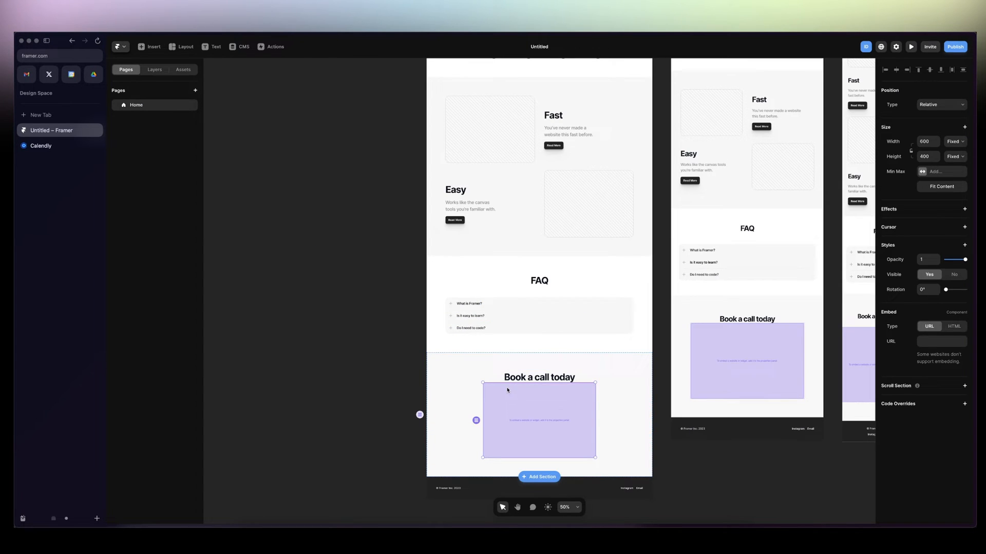
# - In Calendly, share the 30 Minute Meeting as an Inline Embed for a website
pyautogui.click(41, 145)
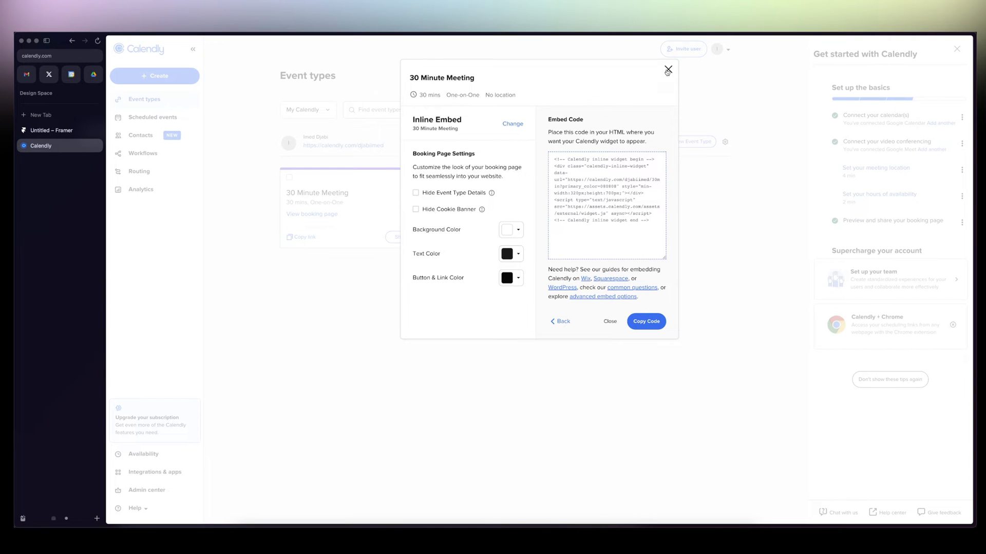
pyautogui.click(667, 69)
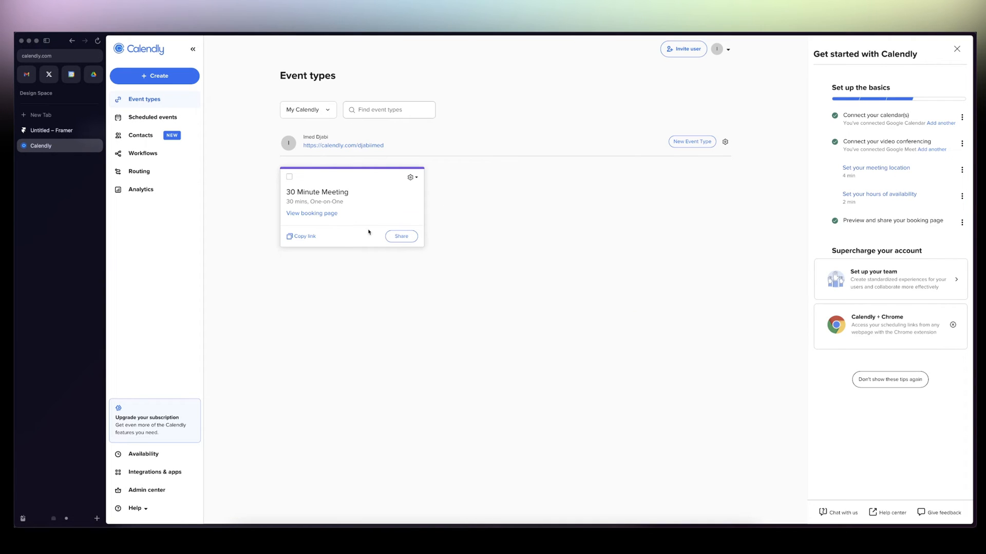
pyautogui.click(401, 237)
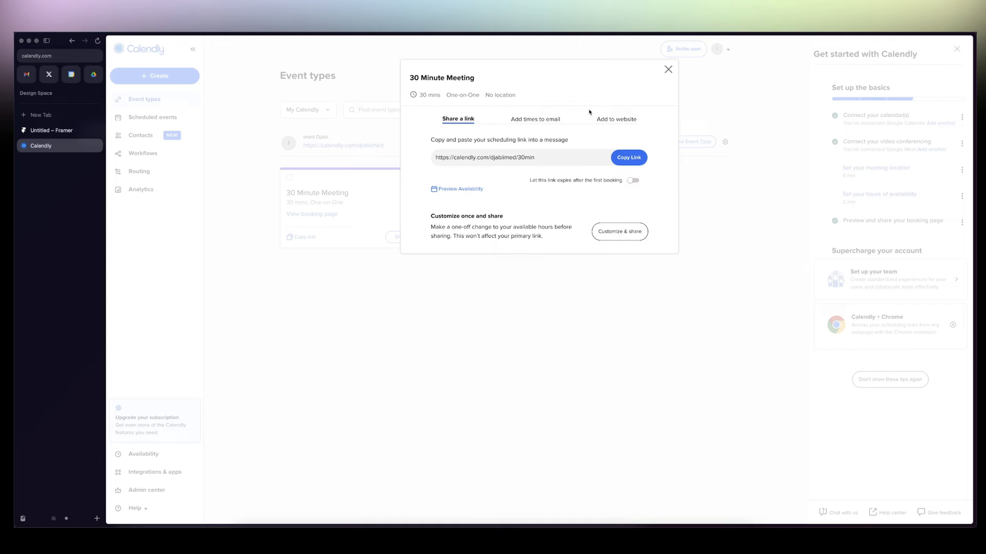
pyautogui.click(617, 119)
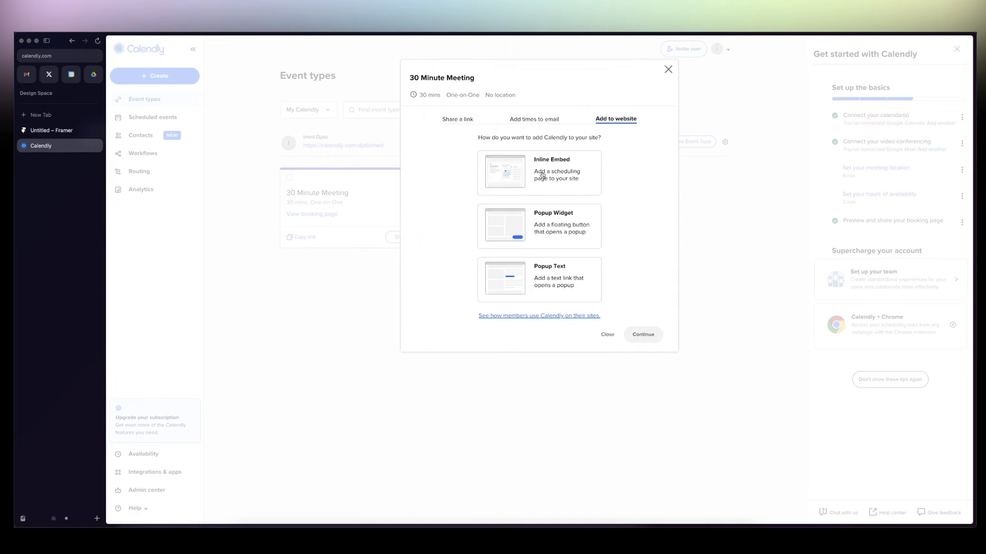
pyautogui.click(538, 173)
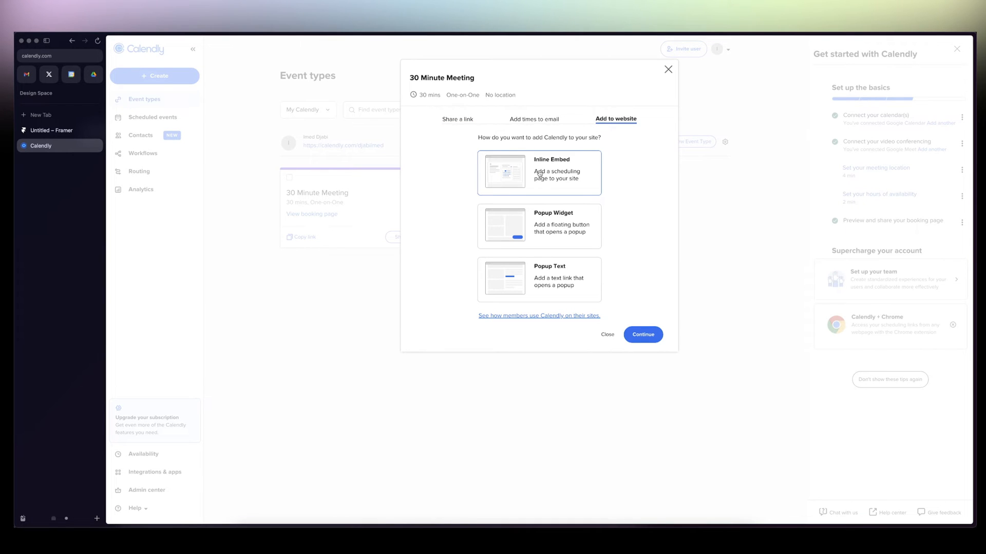
pyautogui.click(642, 334)
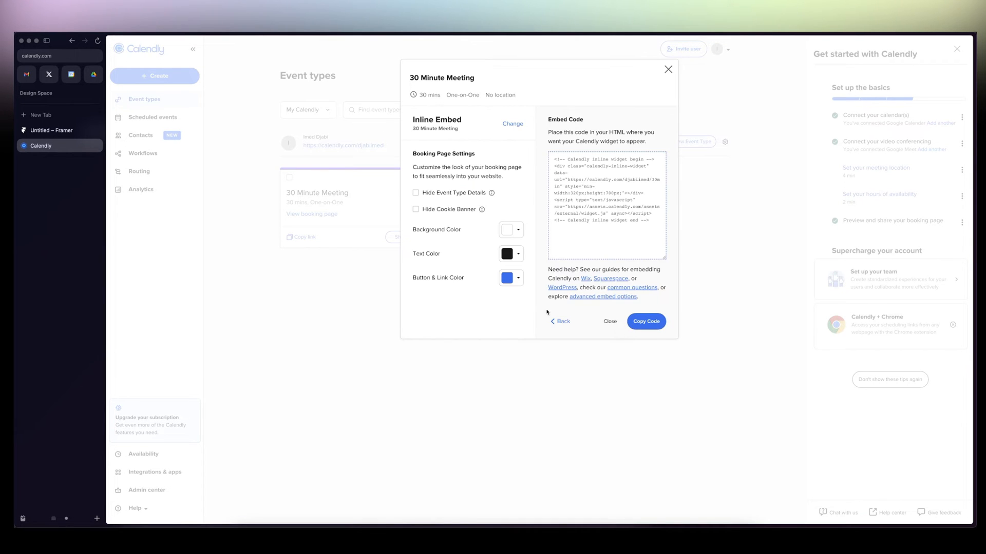
# - Set the embed's Button & Link Color to a near-black dark colour
pyautogui.click(509, 278)
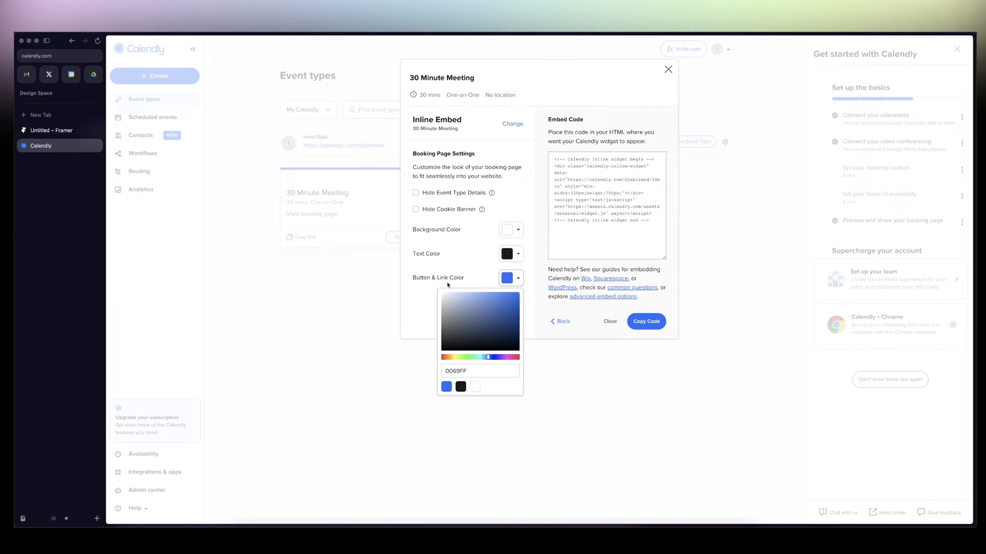
pyautogui.click(444, 345)
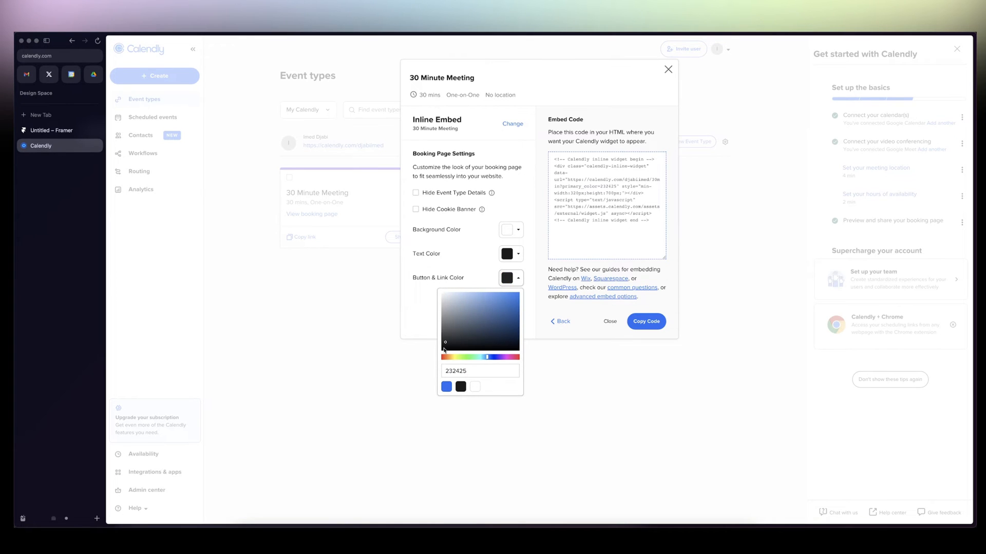
pyautogui.click(444, 345)
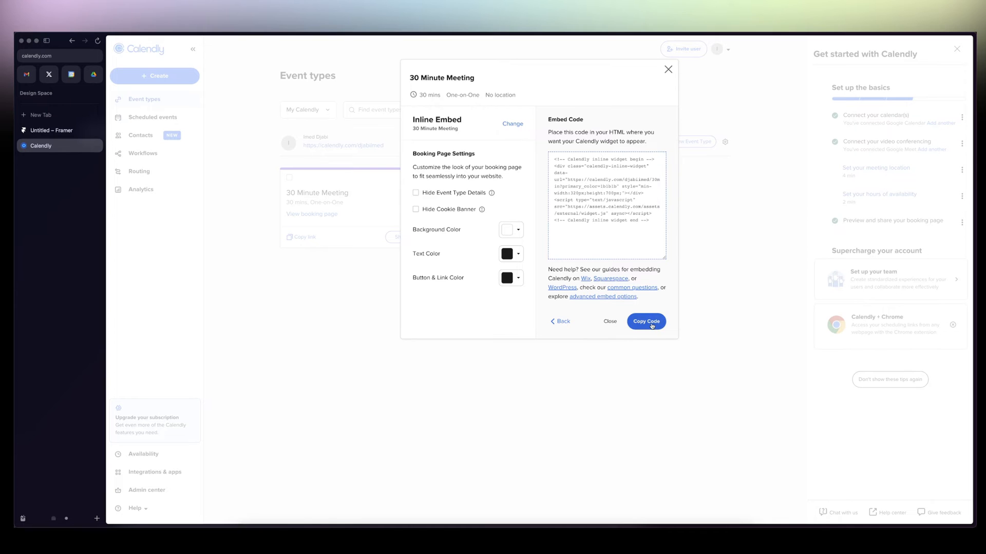
# - Copy the Calendly inline code and paste it into the Framer embed set to HTML type
pyautogui.click(646, 322)
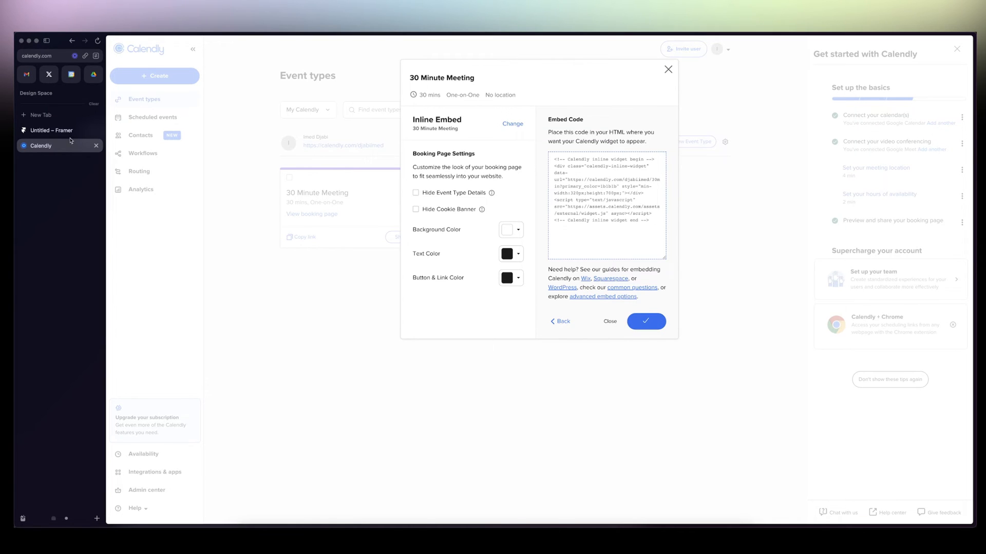
pyautogui.click(51, 131)
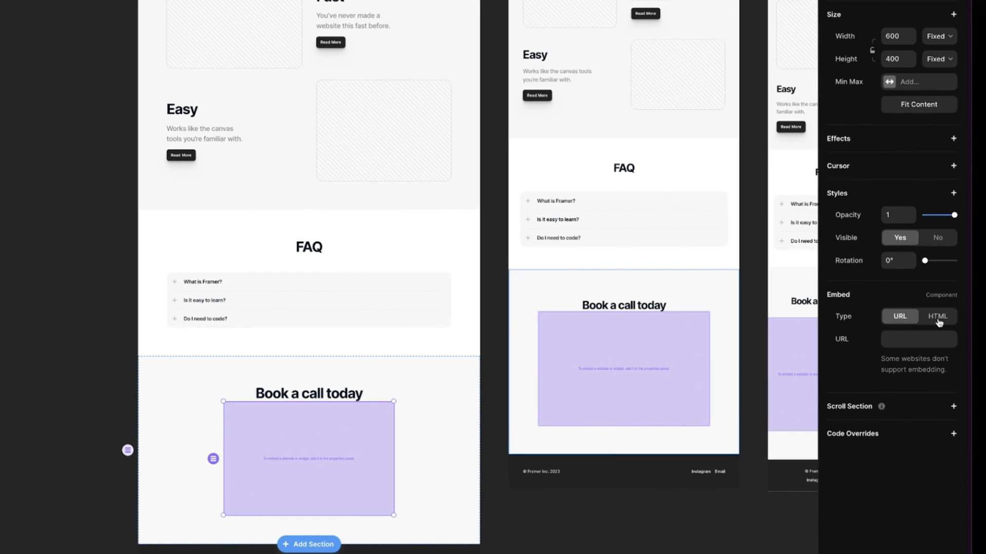
pyautogui.click(936, 316)
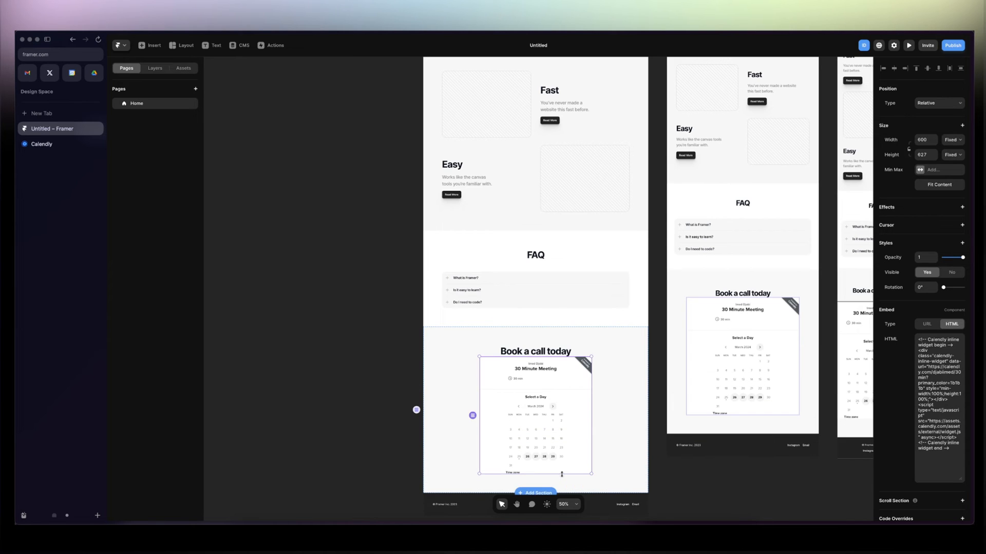
# - Make the calendar embed taller and set its Width to Fill, viewing it at 100% zoom
pyautogui.moveTo(562, 474); pyautogui.dragTo(562, 495)
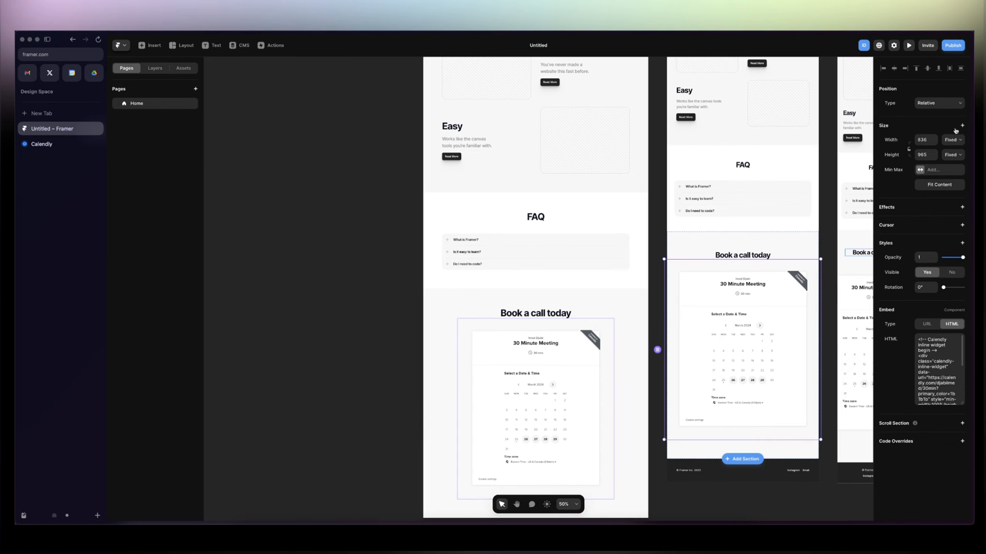
pyautogui.click(950, 140)
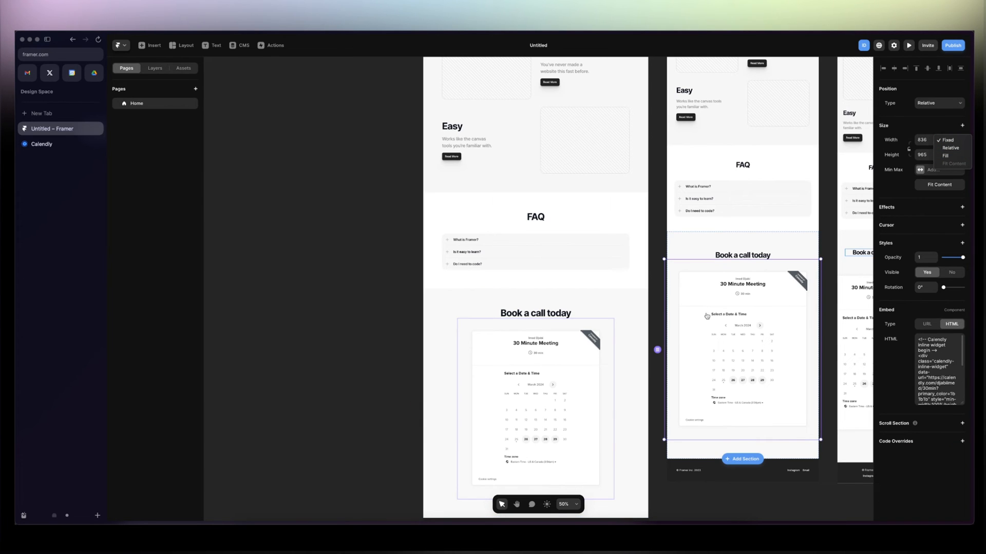
pyautogui.moveTo(853, 153)
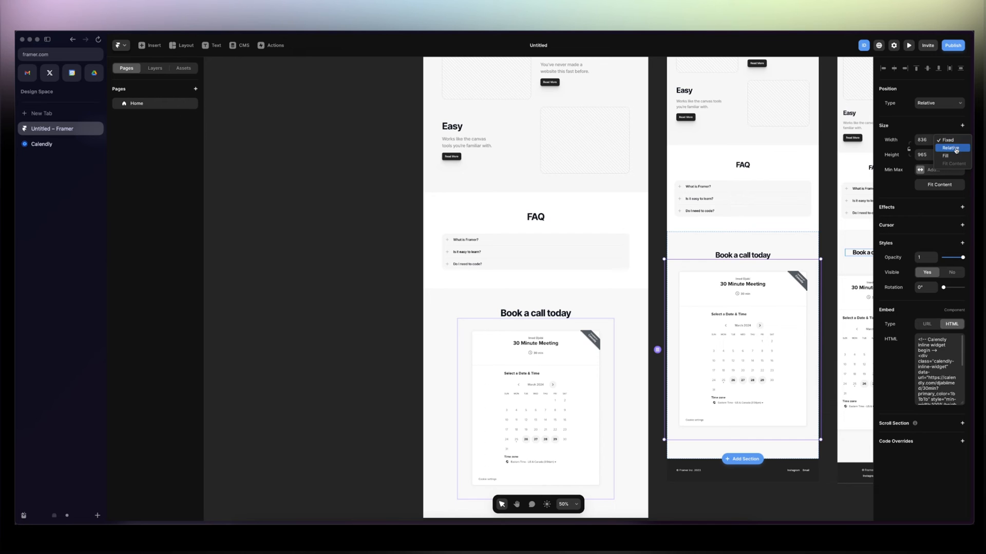
pyautogui.click(944, 155)
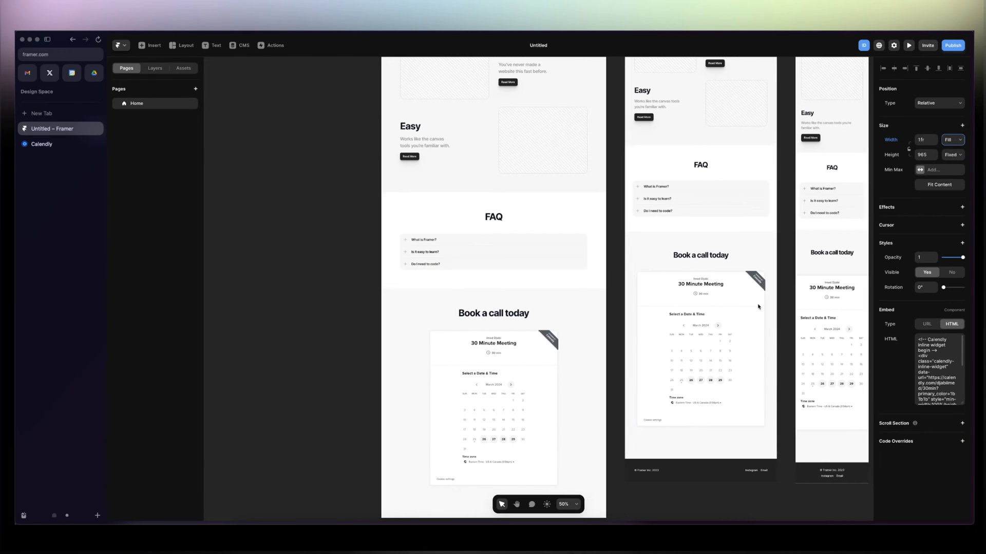
pyautogui.click(951, 138)
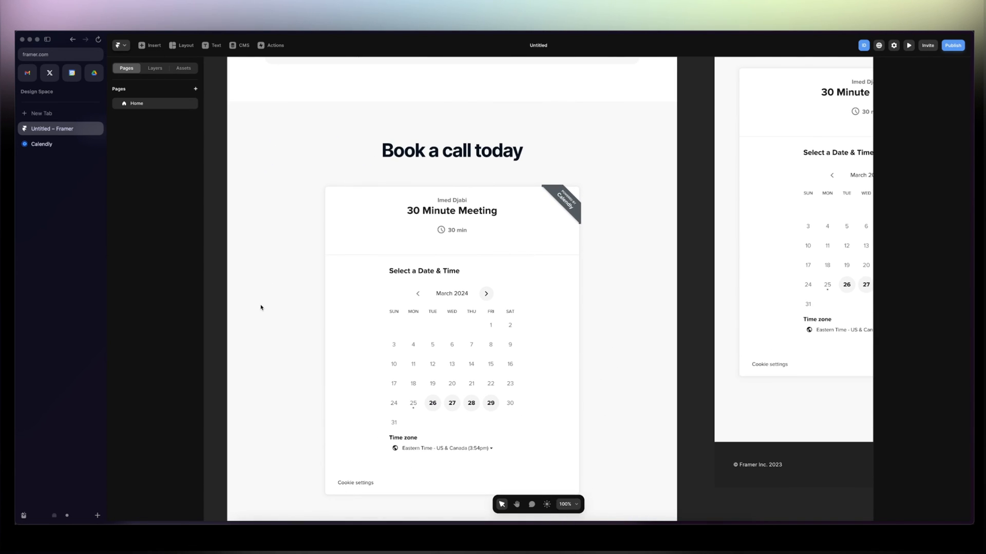
pyautogui.click(451, 270)
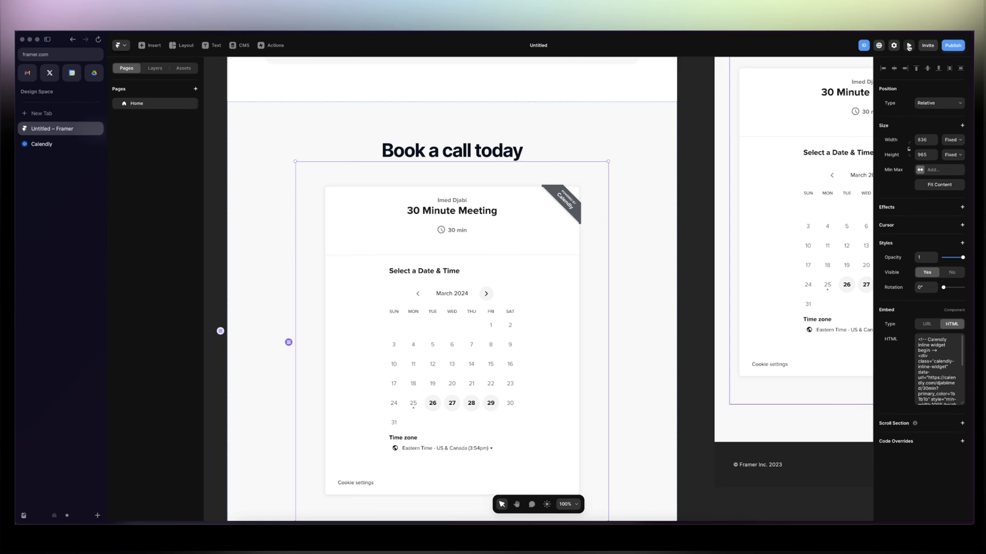
pyautogui.click(908, 44)
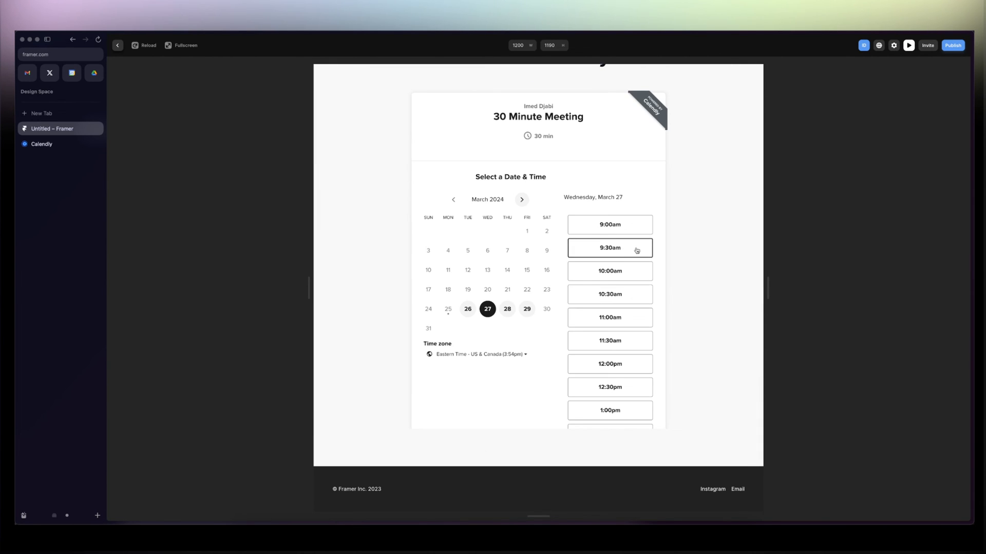
pyautogui.click(609, 247)
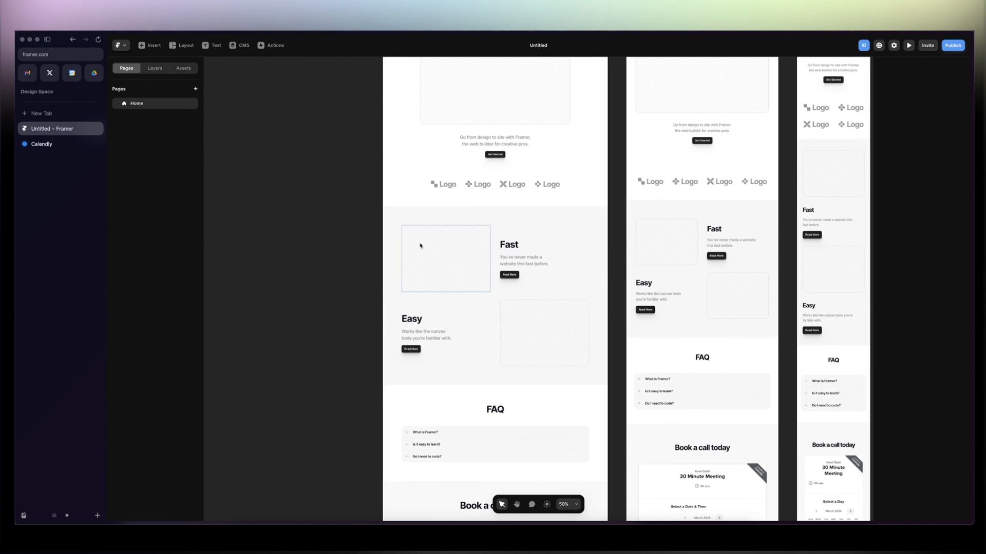
pyautogui.scroll(-3)
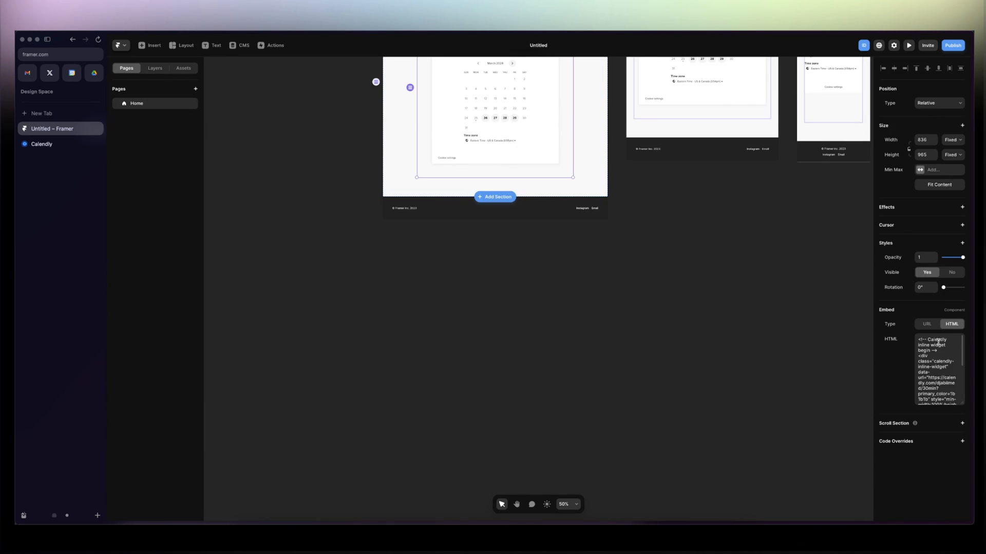
pyautogui.scroll(-3)
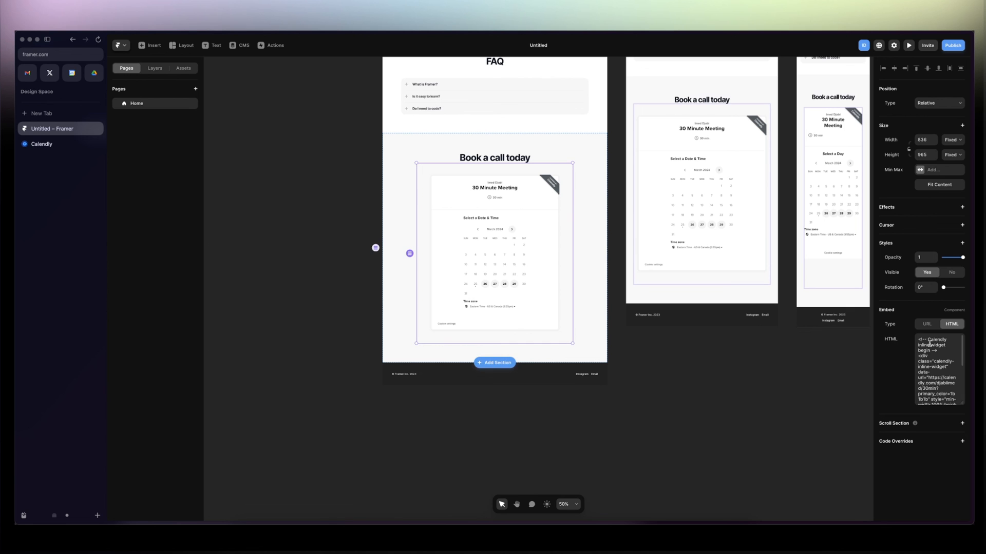